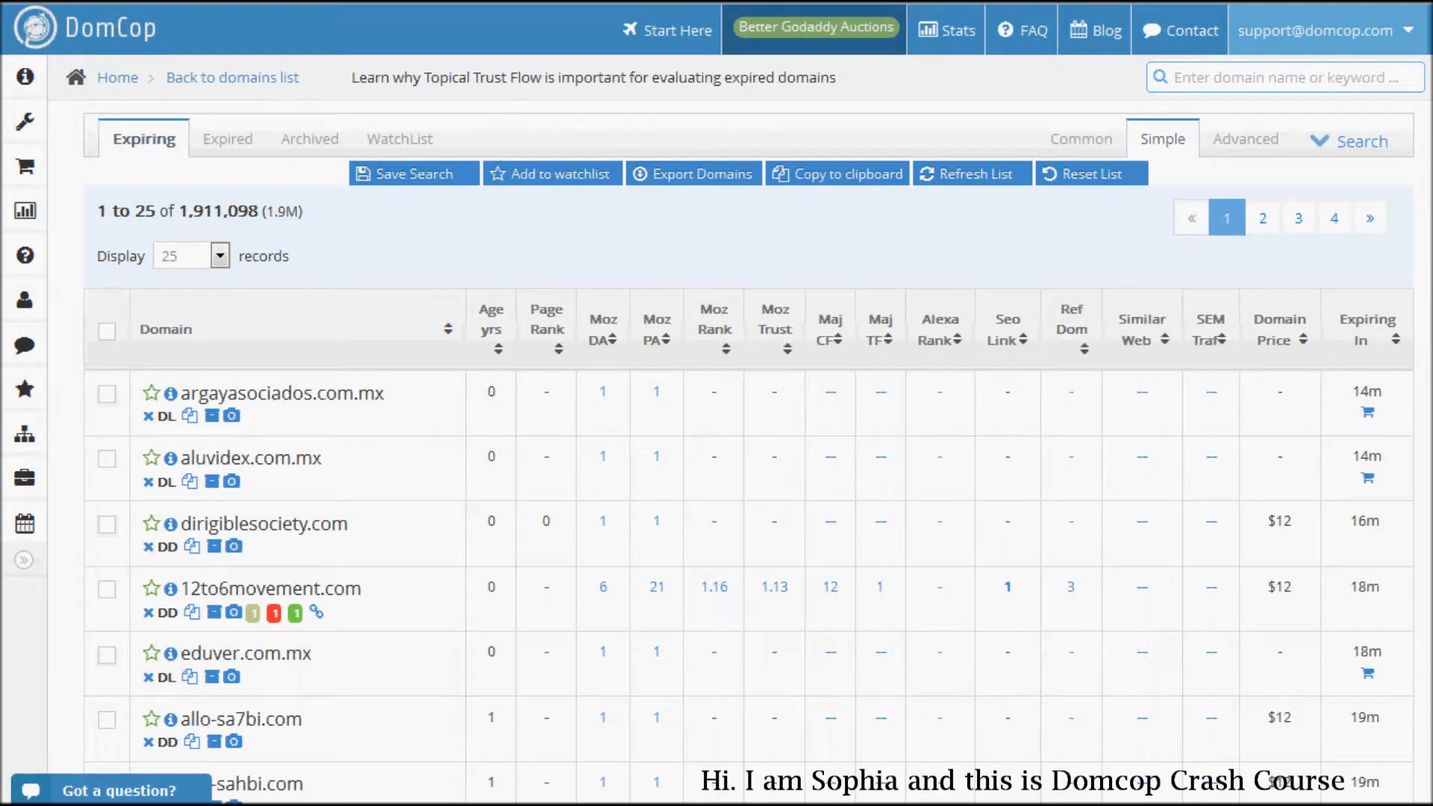
mouse_move(637, 275)
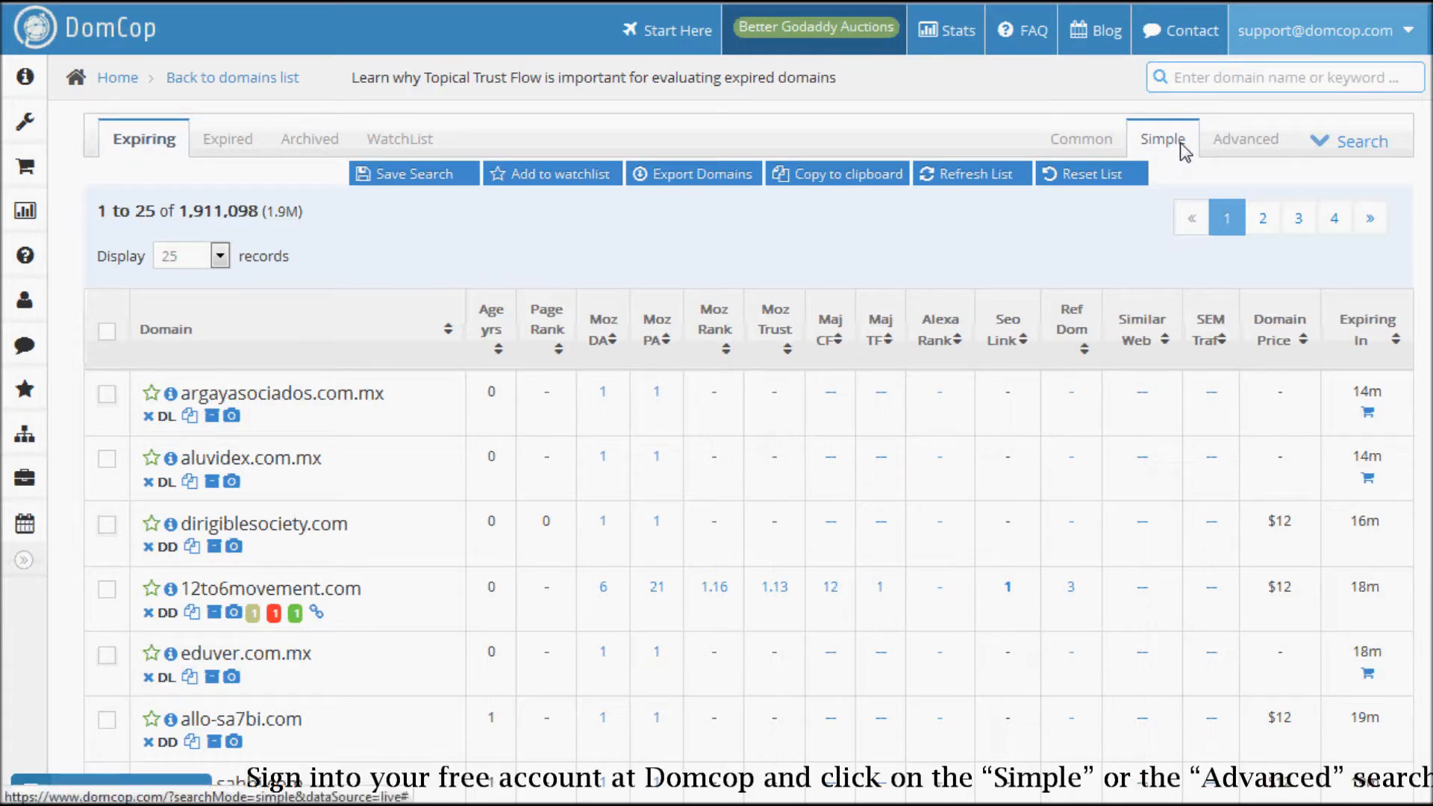
- Open Simple filters, keep GoDaddy as the only domain source, and exclude Offer/Counter Offer listings
left_click(1245, 139)
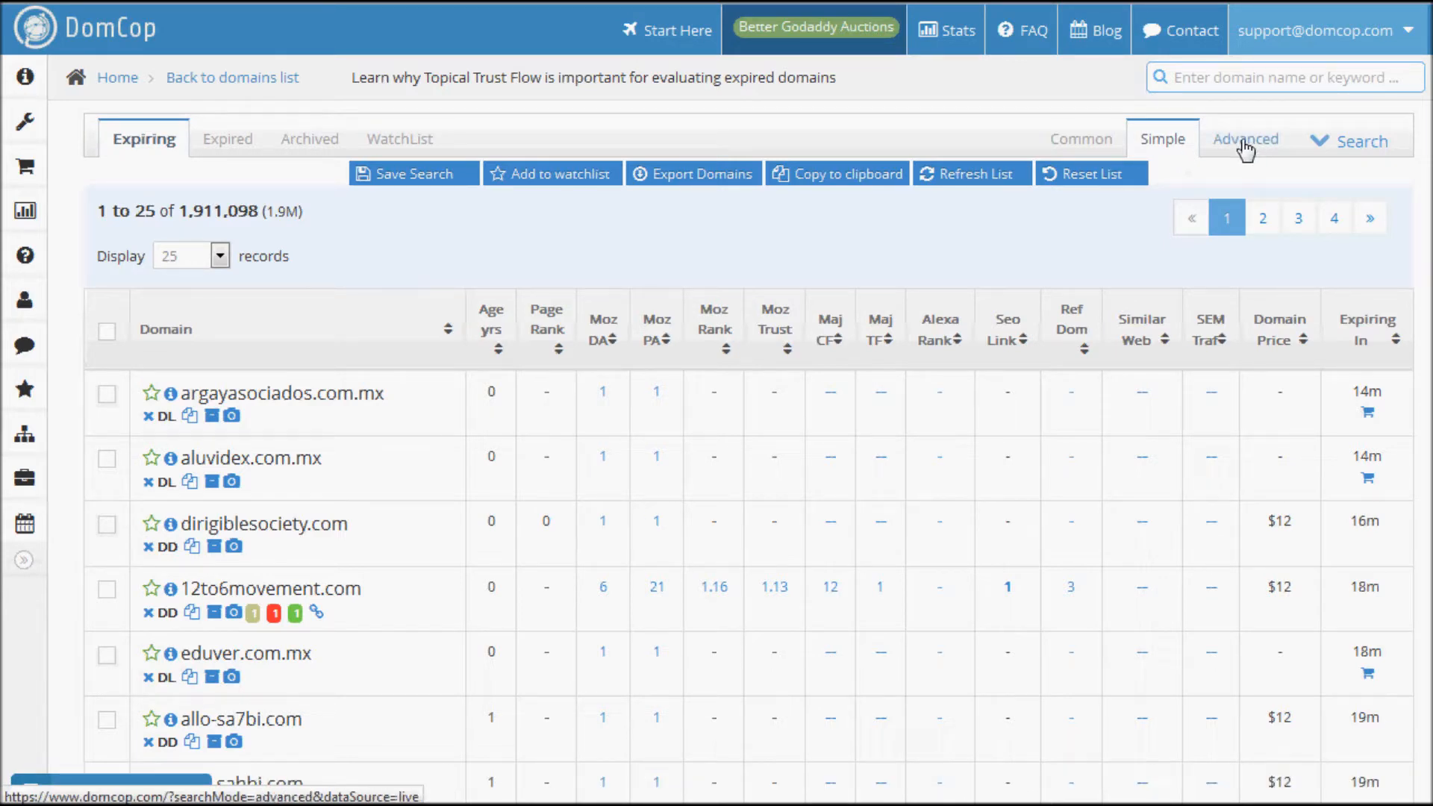
left_click(1321, 142)
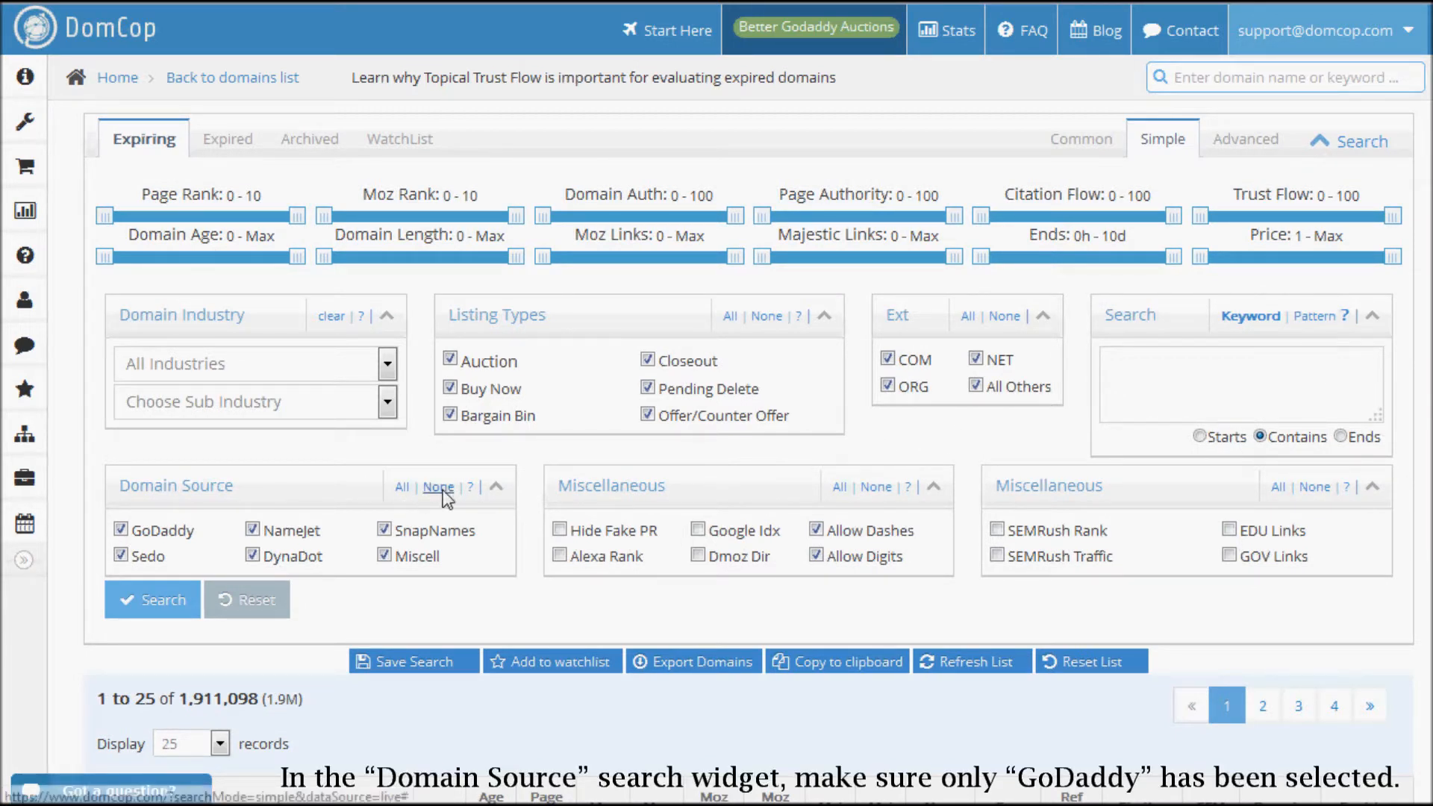
left_click(439, 486)
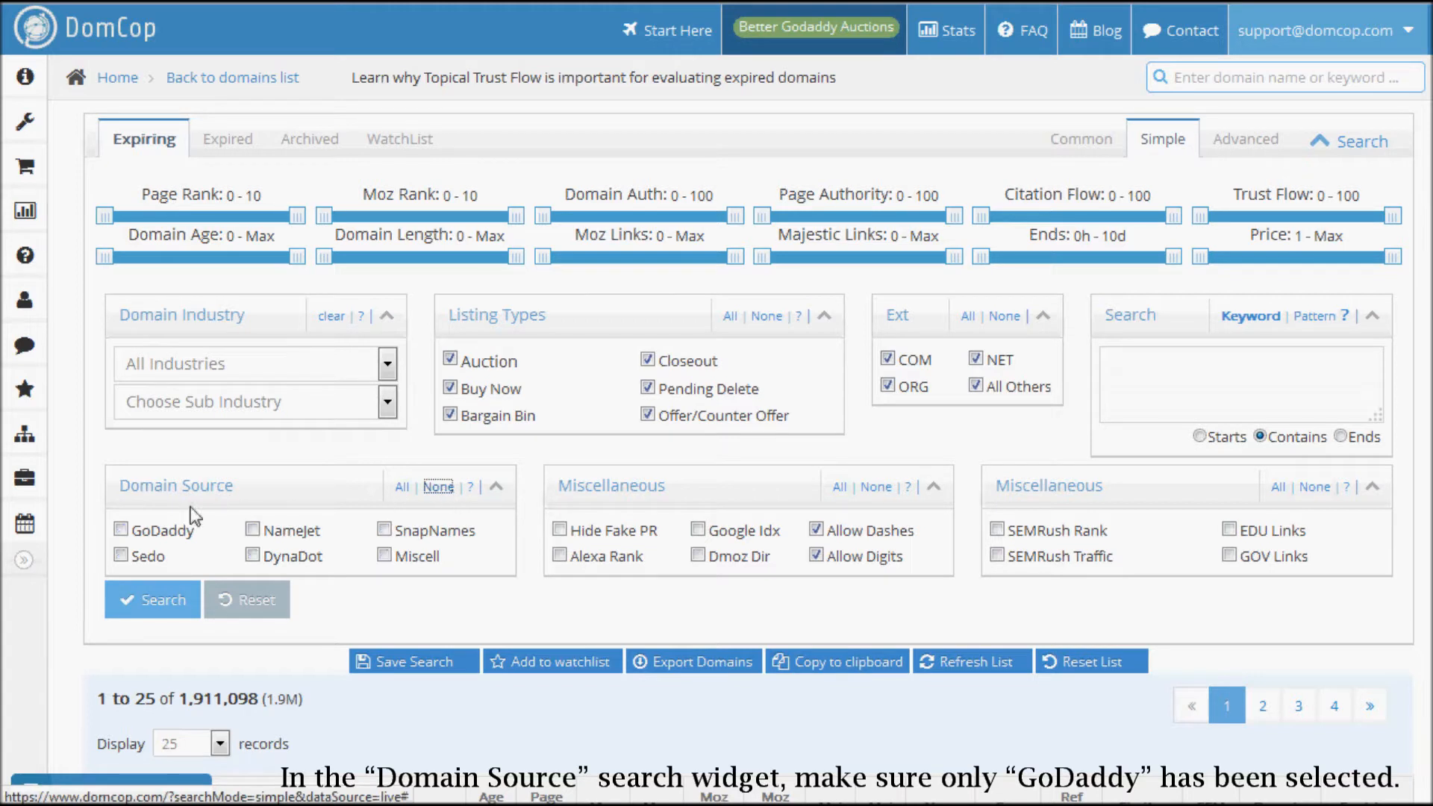
left_click(122, 530)
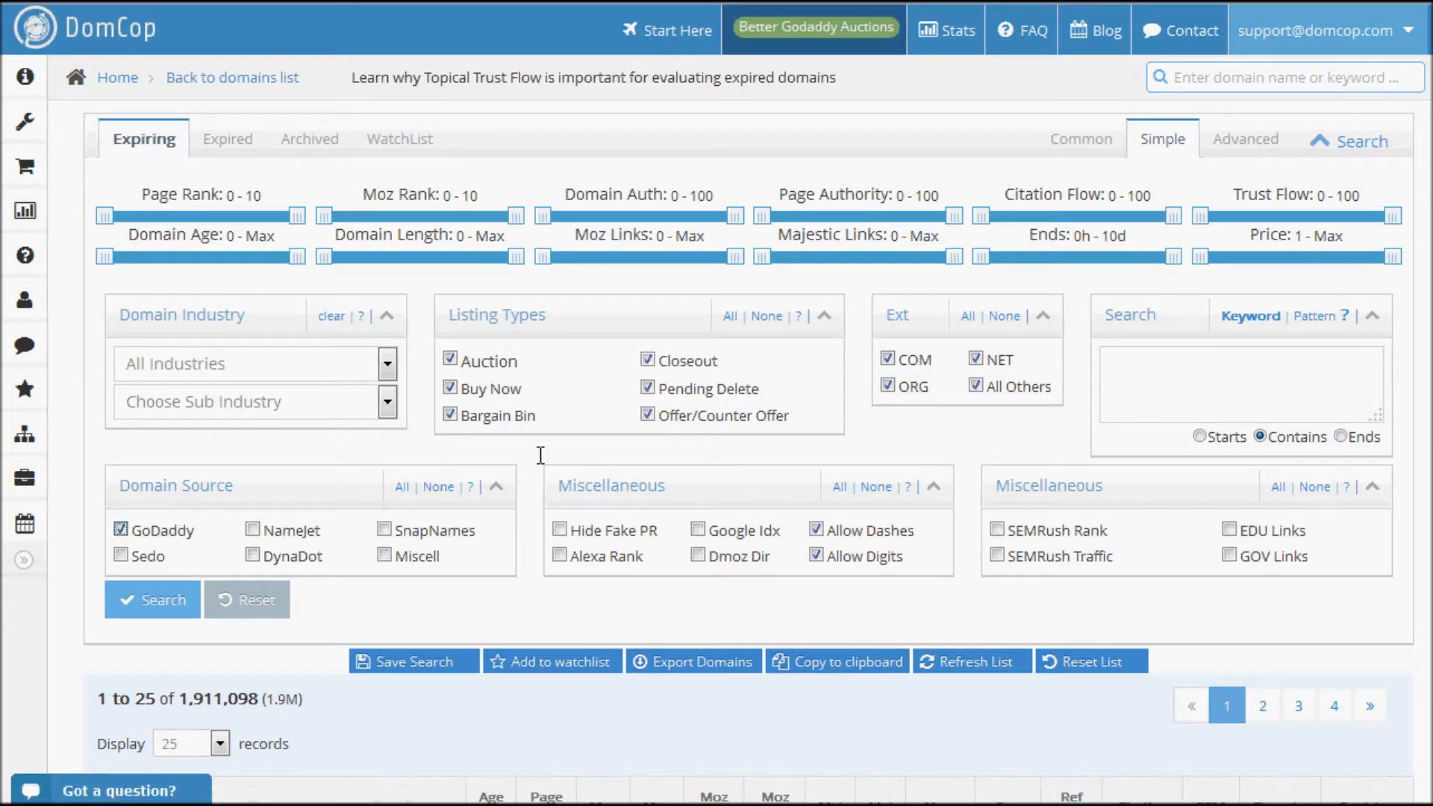
mouse_move(602, 464)
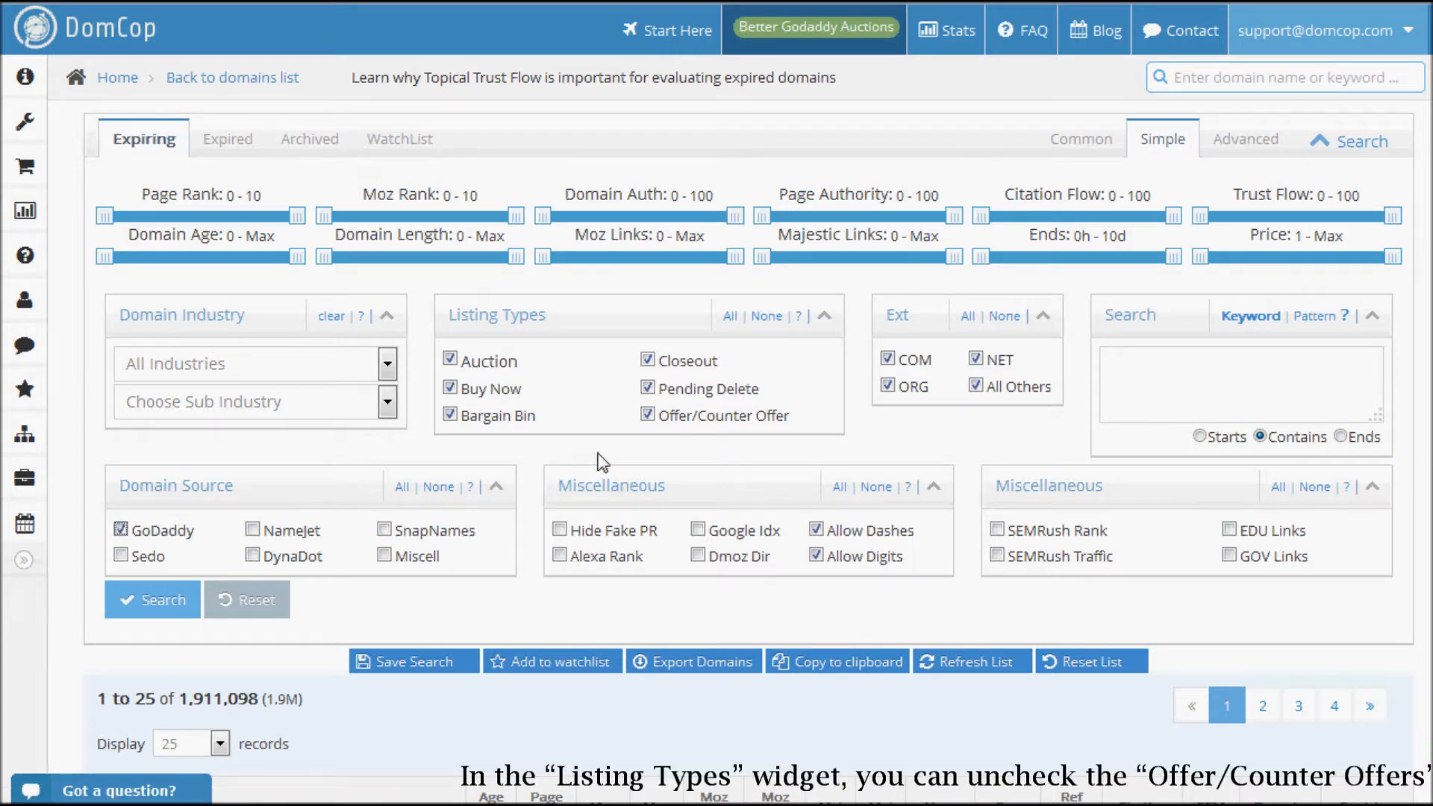
left_click(647, 415)
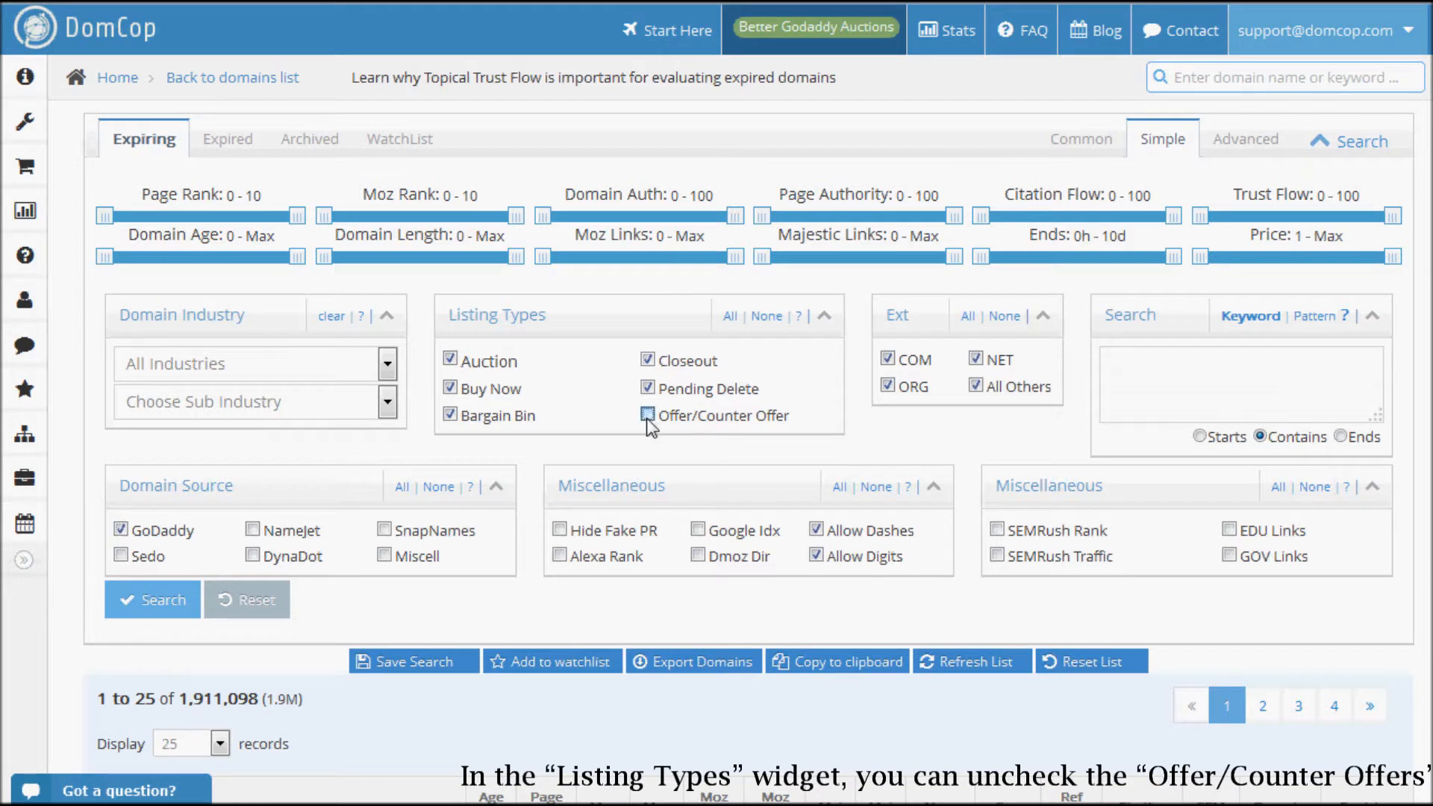
left_click(648, 415)
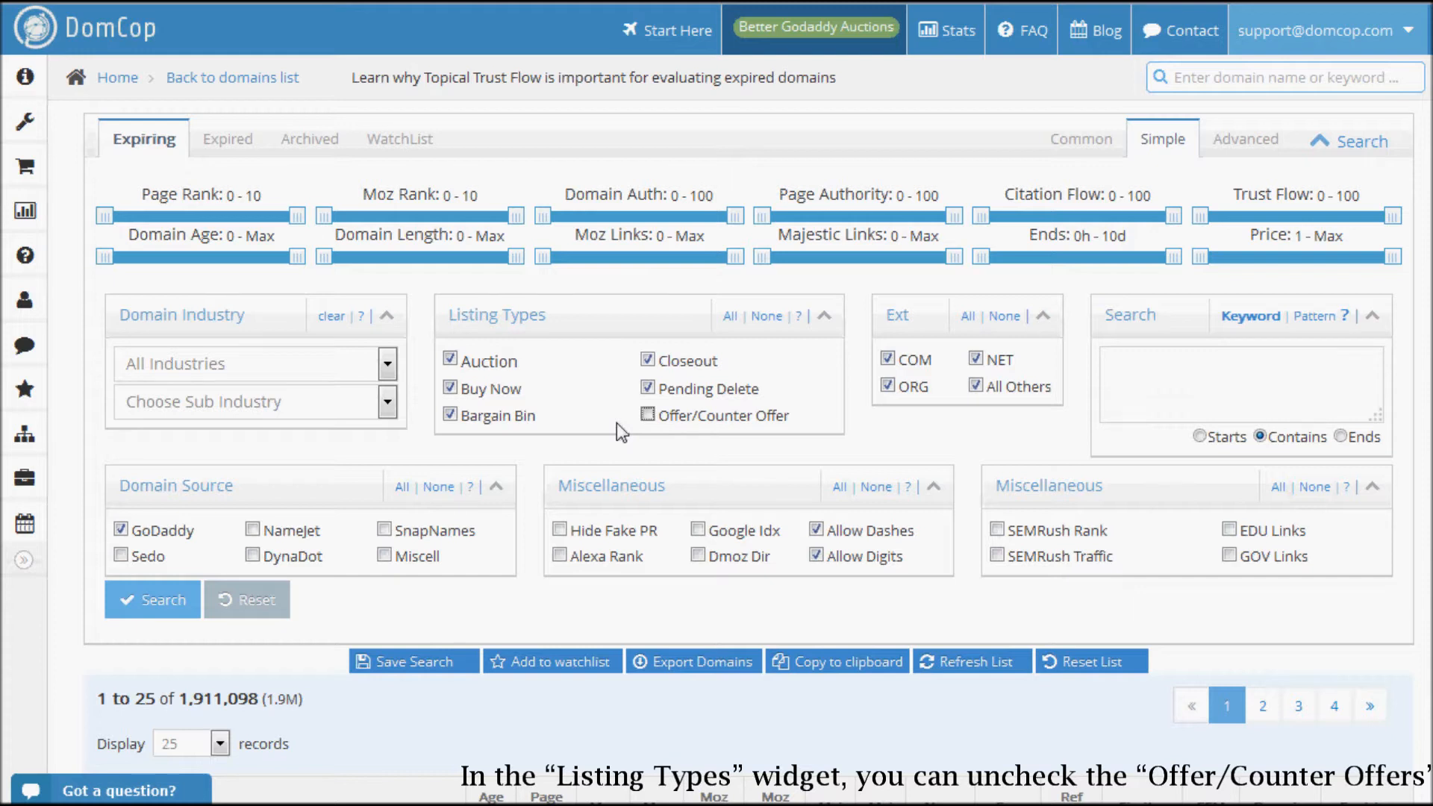
- Set minimum Page Rank 2, Domain Authority 30, Trust Flow 15, and maximum price 200
left_click(648, 415)
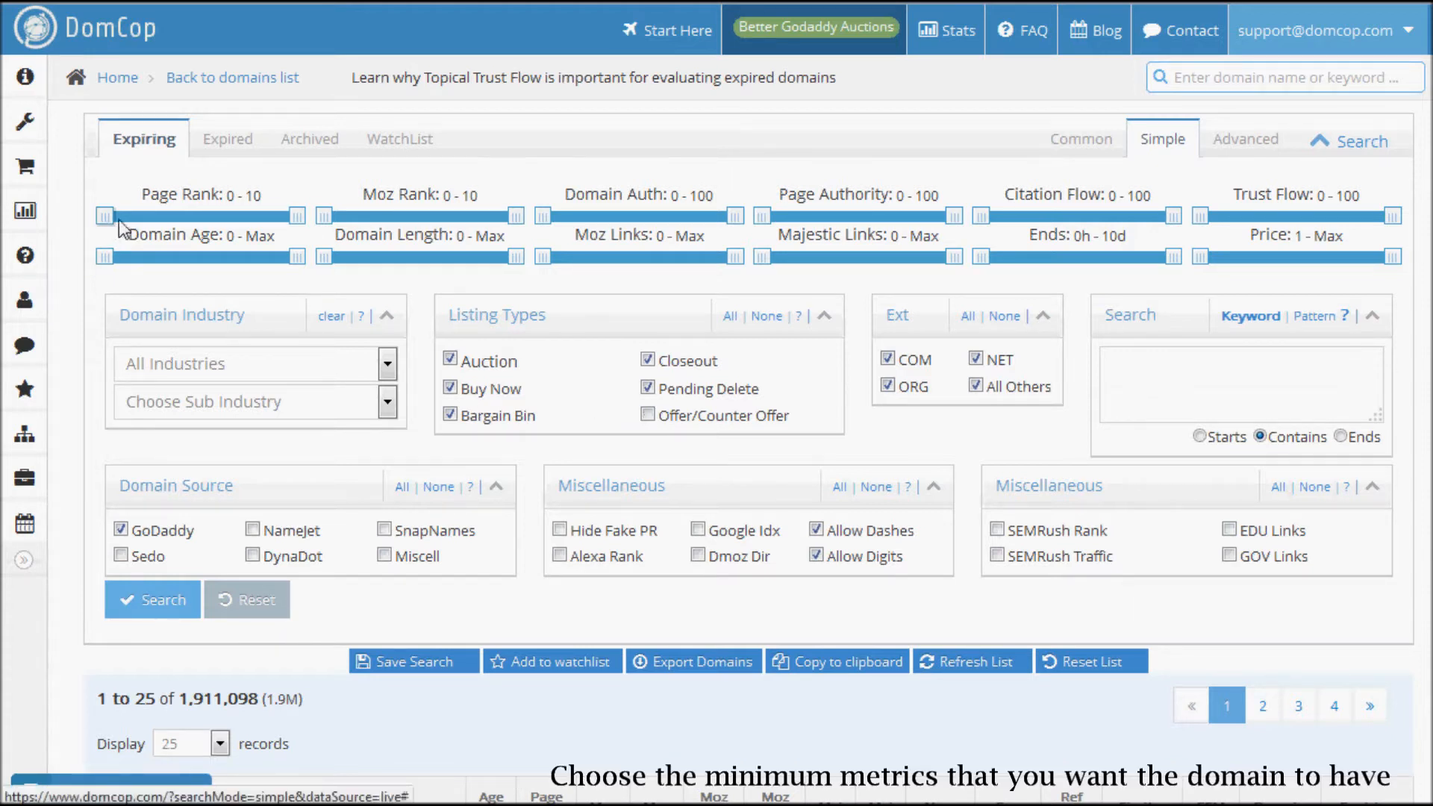
left_click_drag(103, 216, 142, 216)
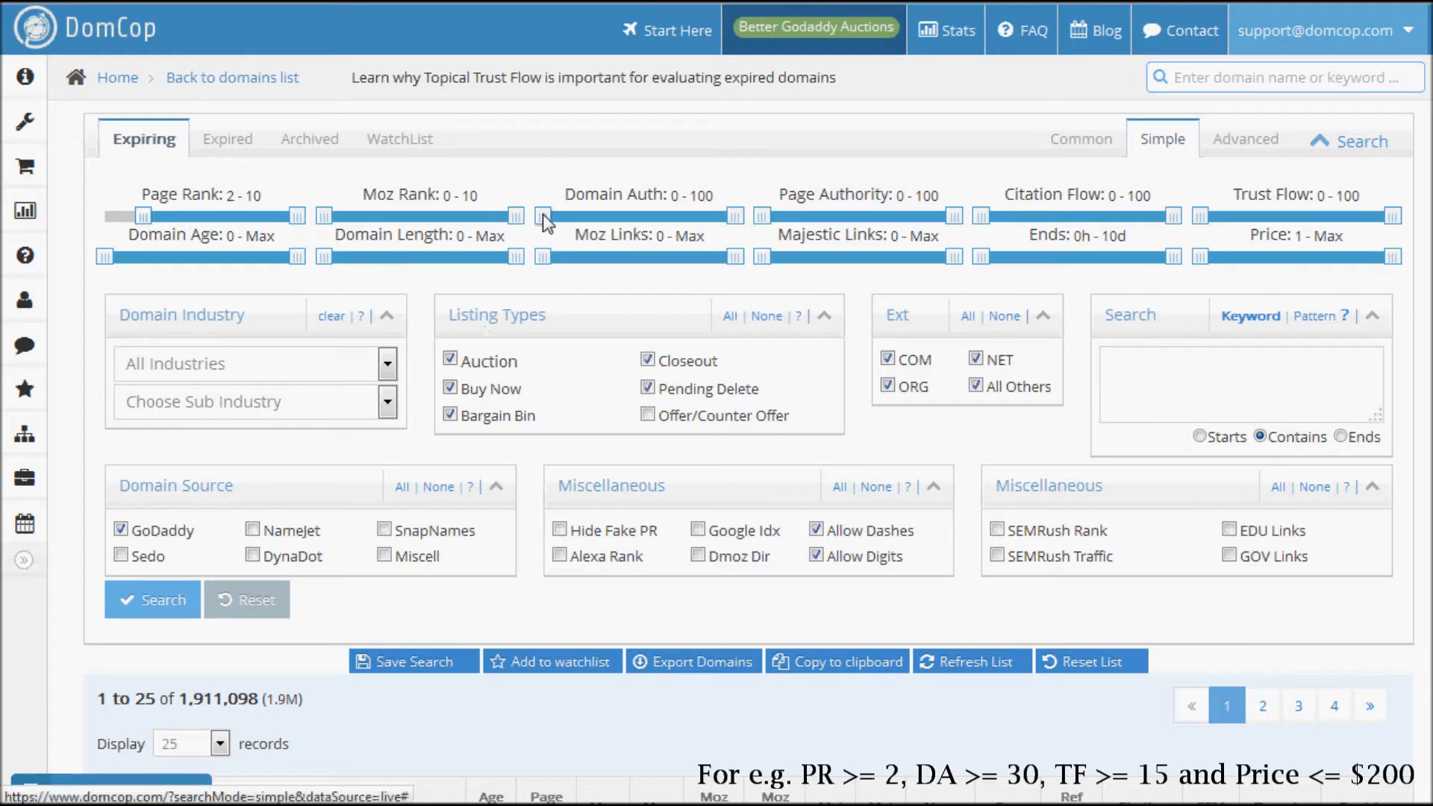
left_click_drag(542, 216, 606, 215)
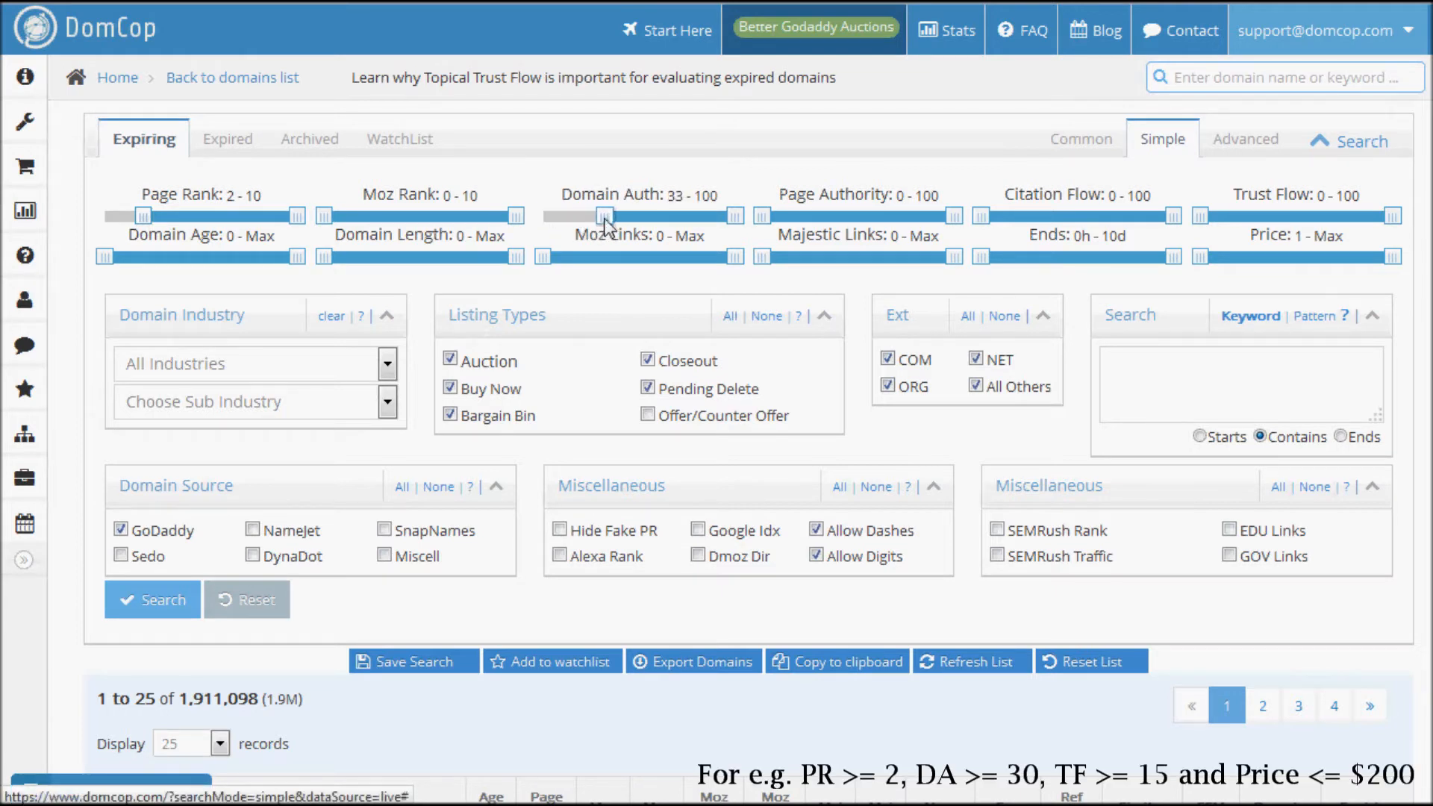
left_click_drag(608, 215, 599, 216)
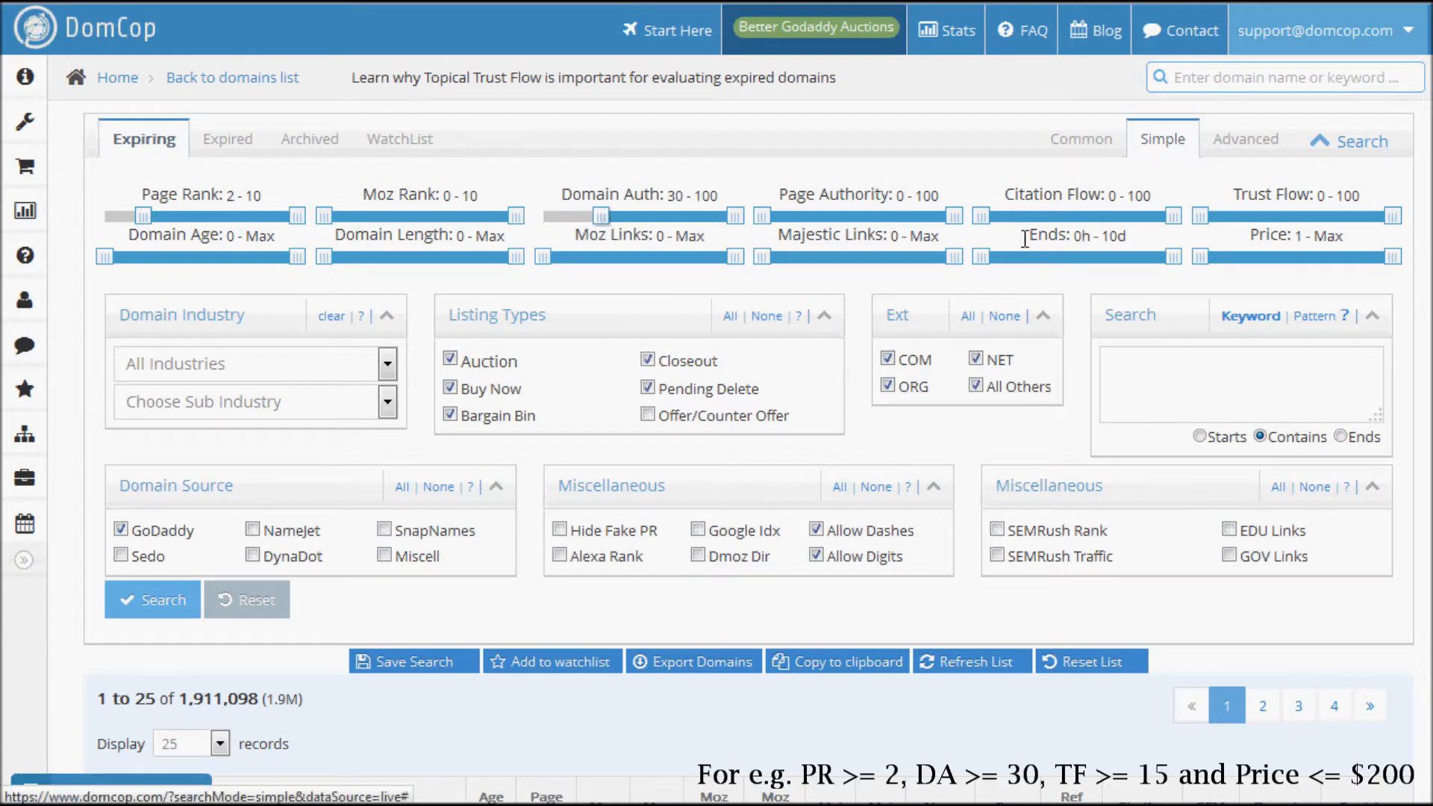
left_click_drag(1200, 215, 1250, 215)
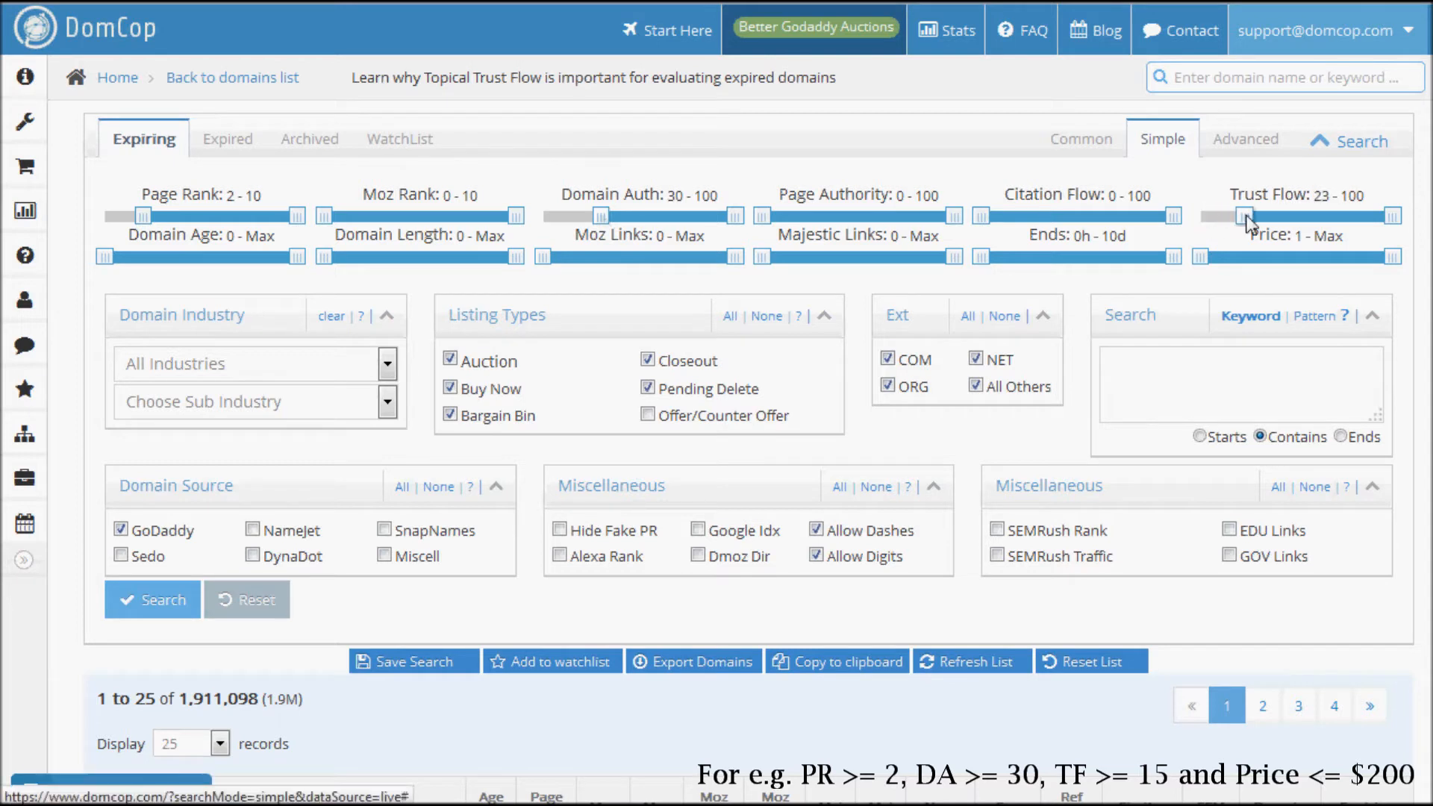
left_click_drag(1246, 216, 1221, 216)
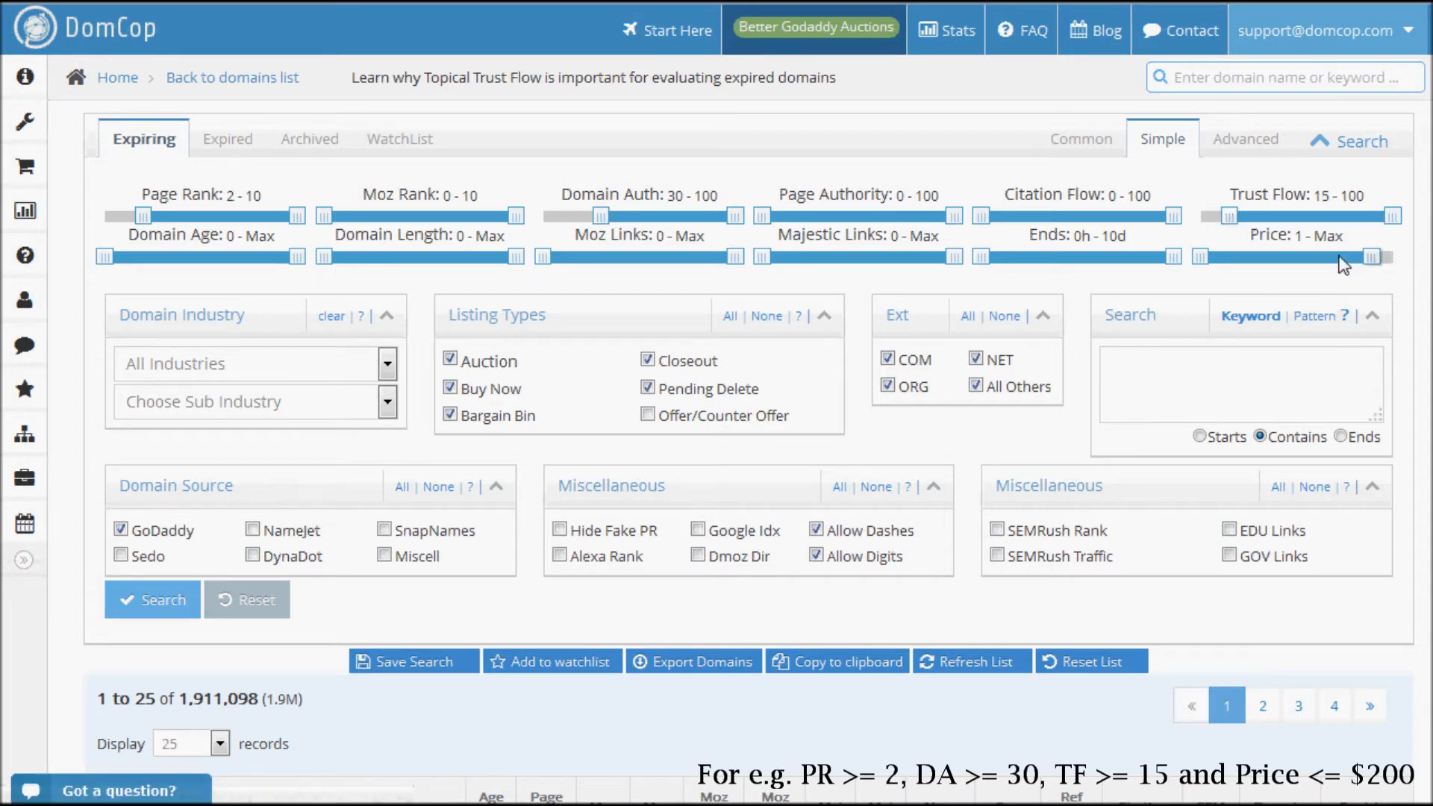
left_click_drag(1388, 258, 1308, 257)
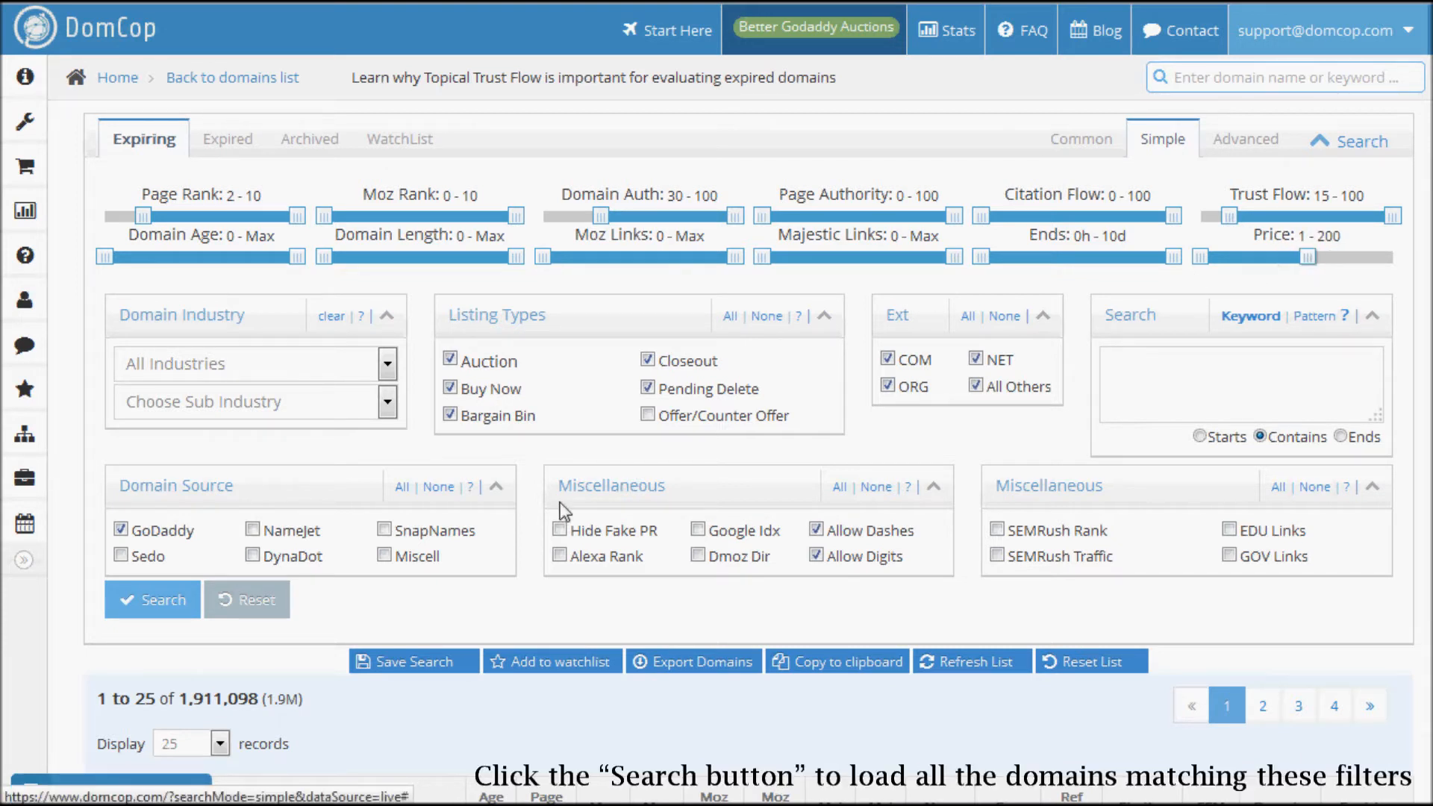
- Run the filtered search, narrowing the list to 185 expiring domains
left_click(151, 600)
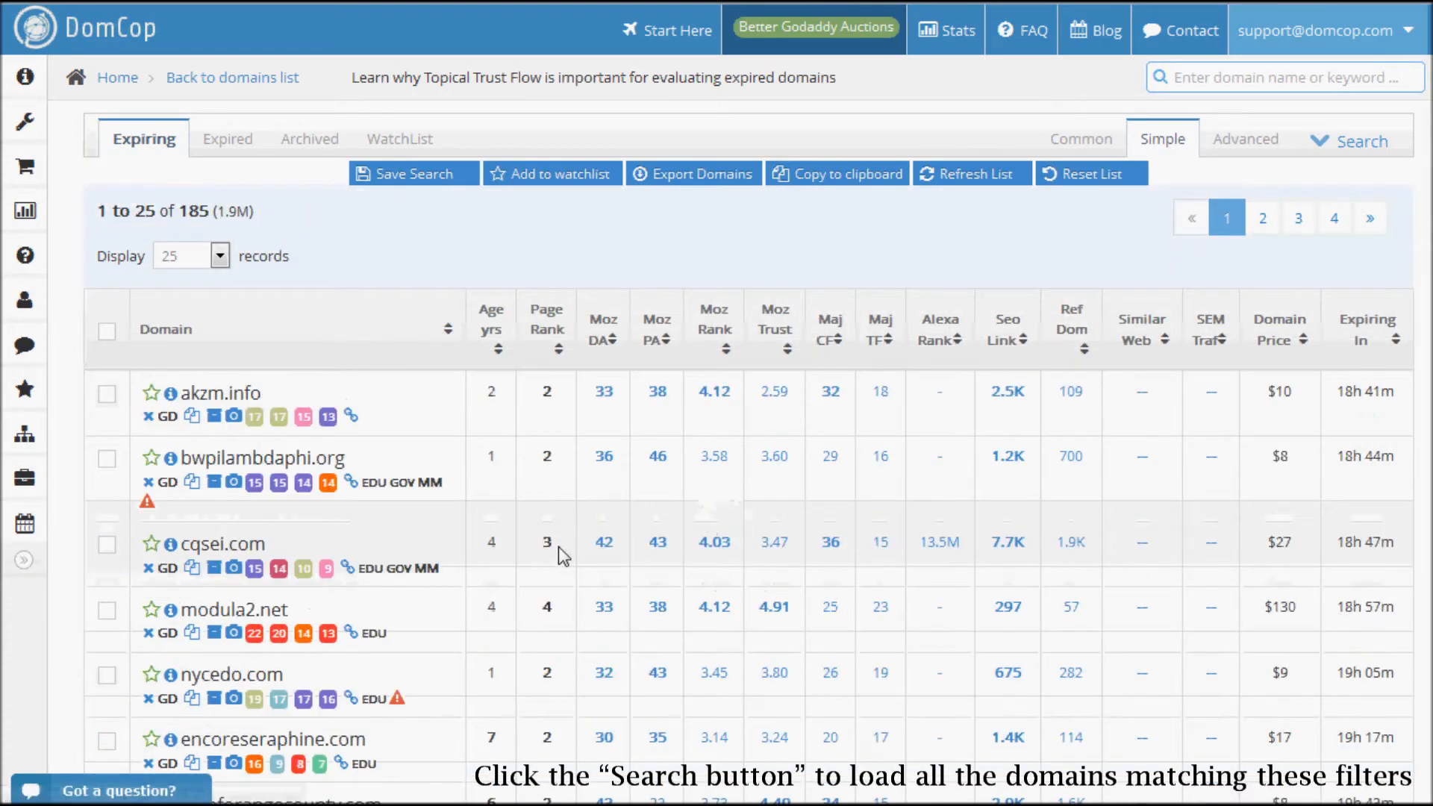
mouse_move(1168, 503)
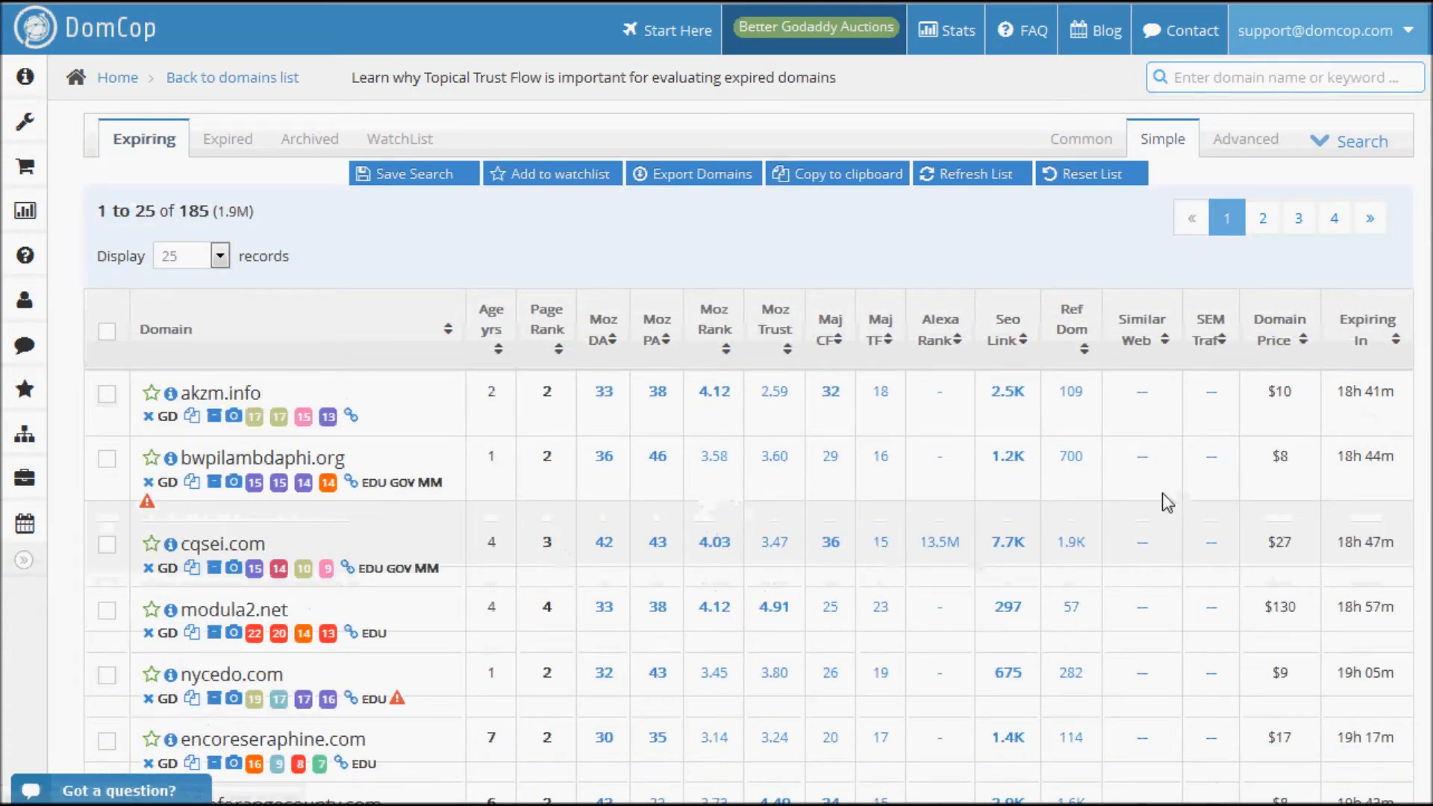
mouse_move(1368, 330)
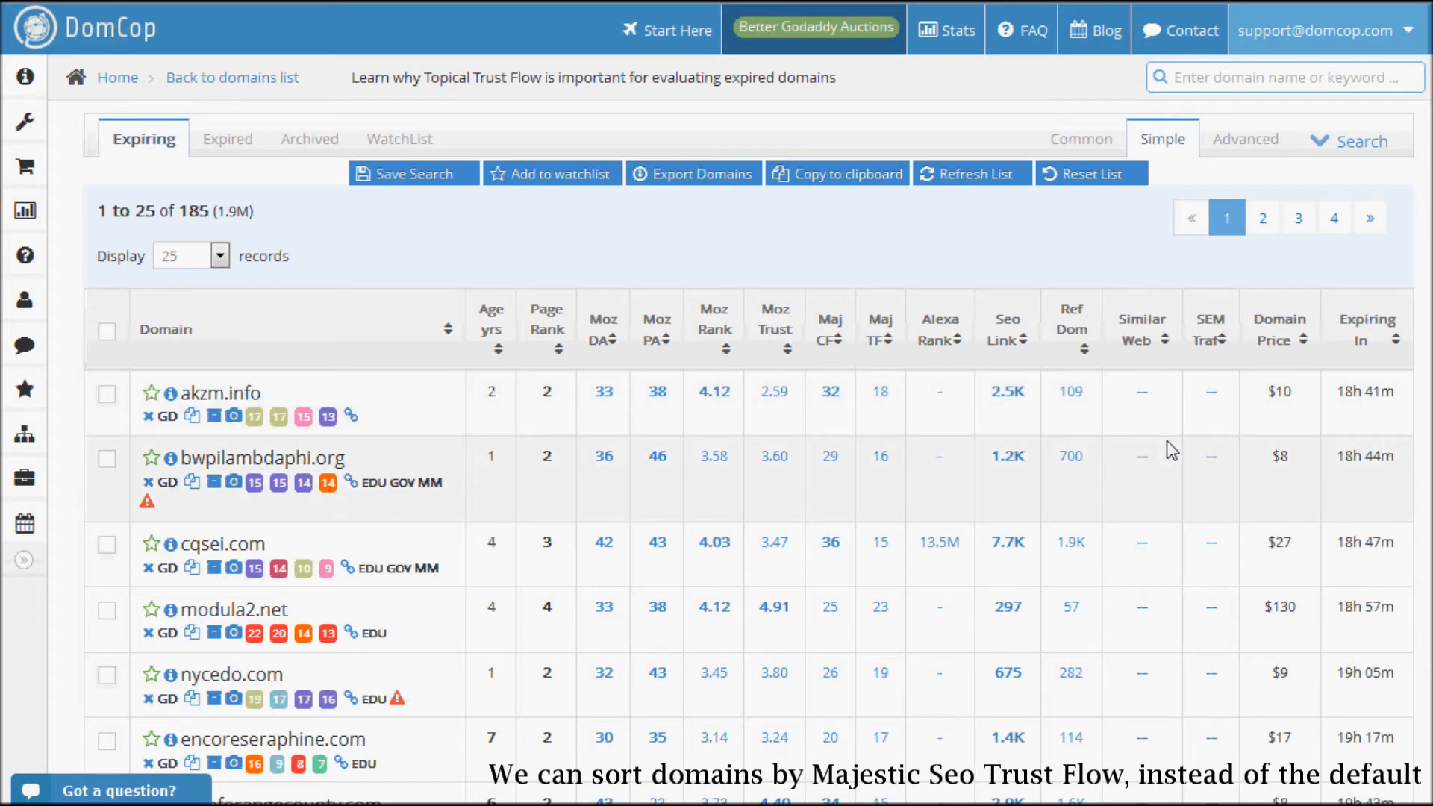
mouse_move(880, 325)
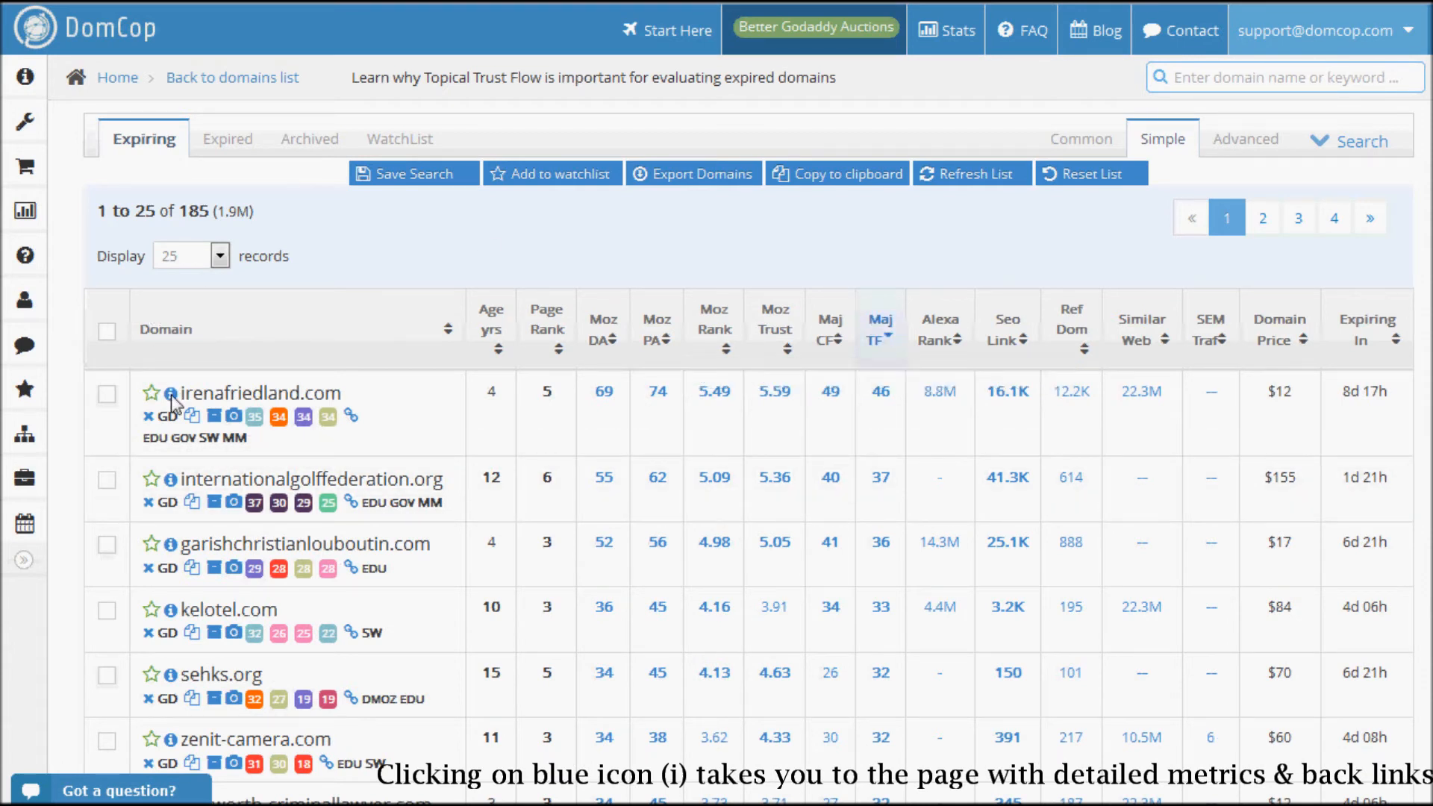
- Open irenafriedland.com's detail page and scroll through its metrics and backlinks
left_click(168, 393)
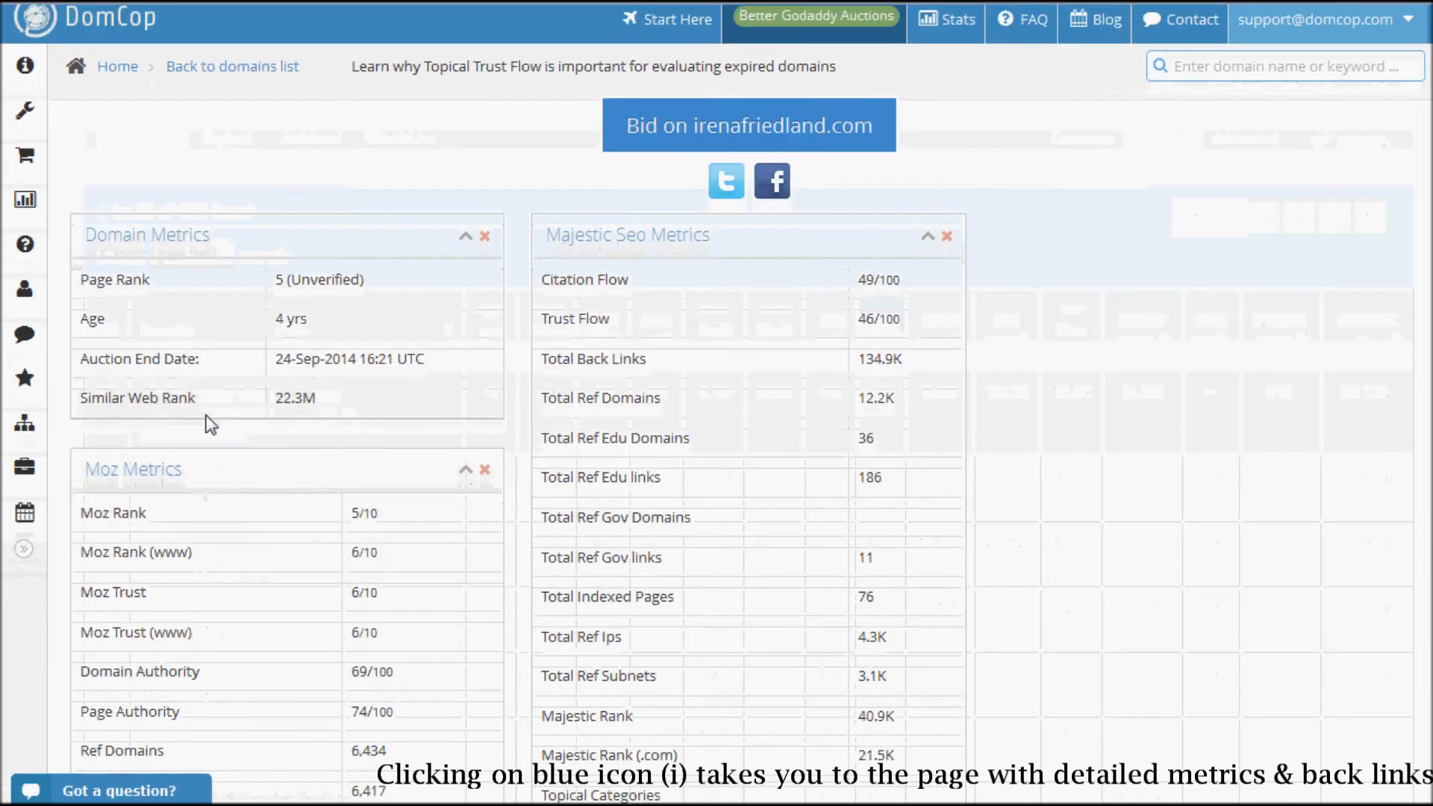
scroll("down", 3)
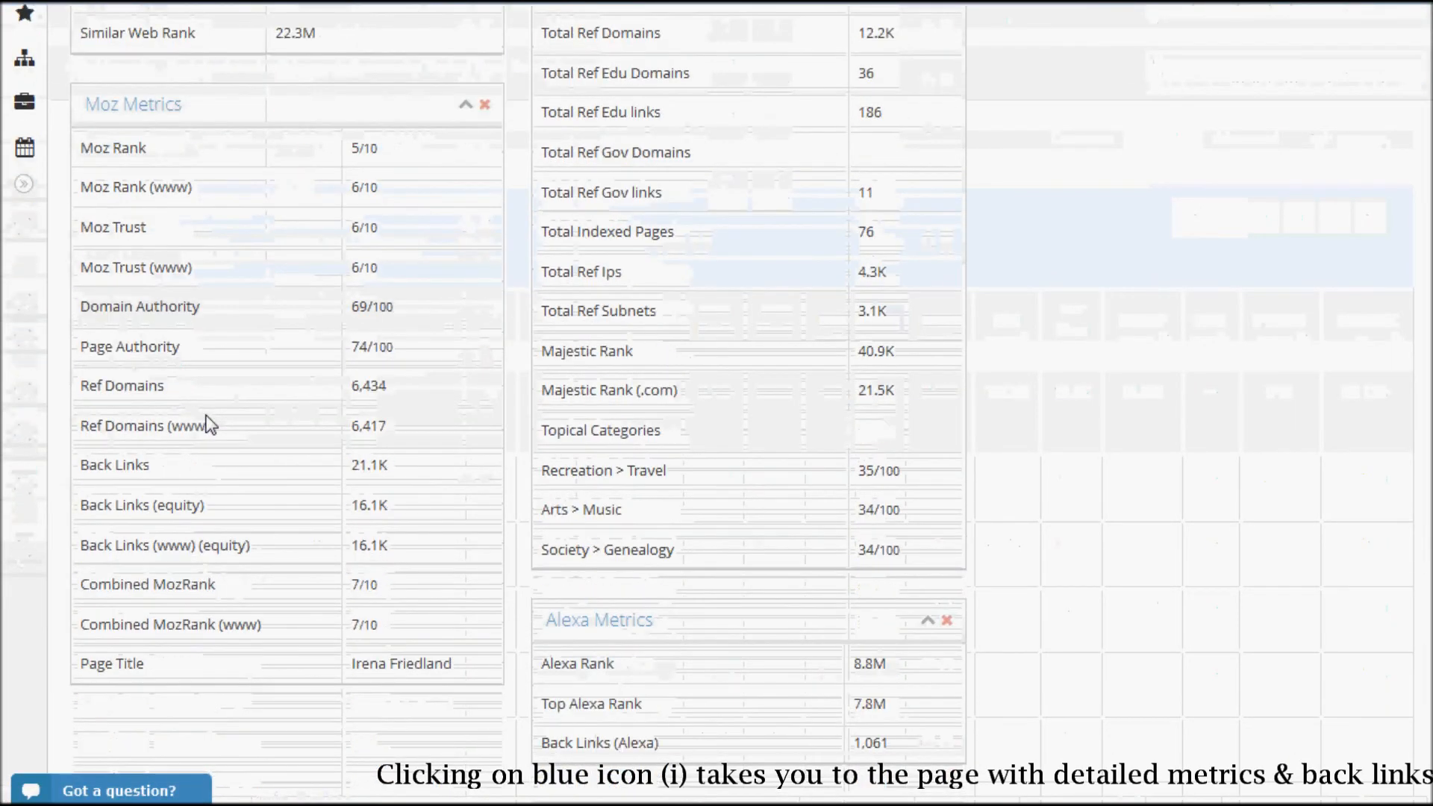
scroll("down", 3)
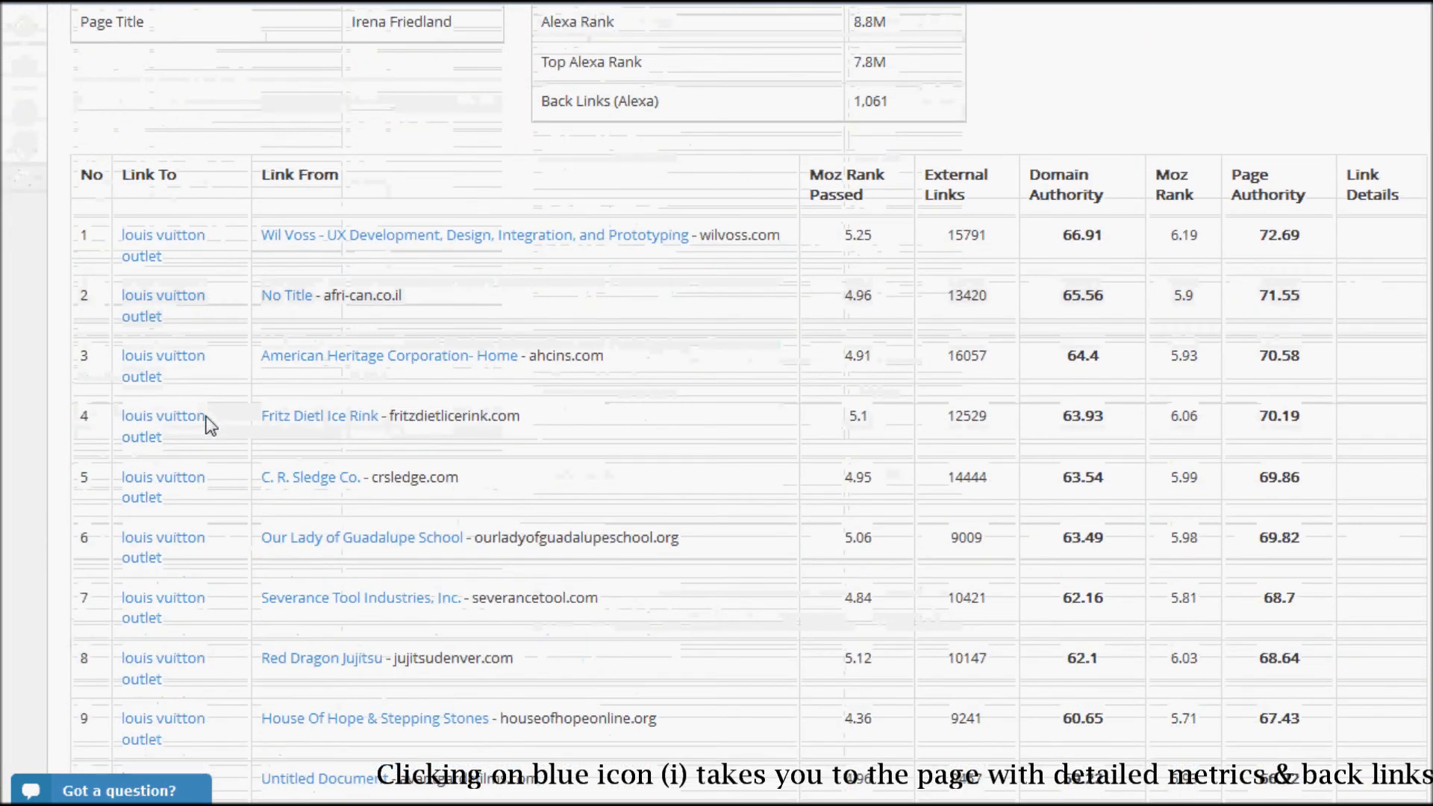
scroll("down", 3)
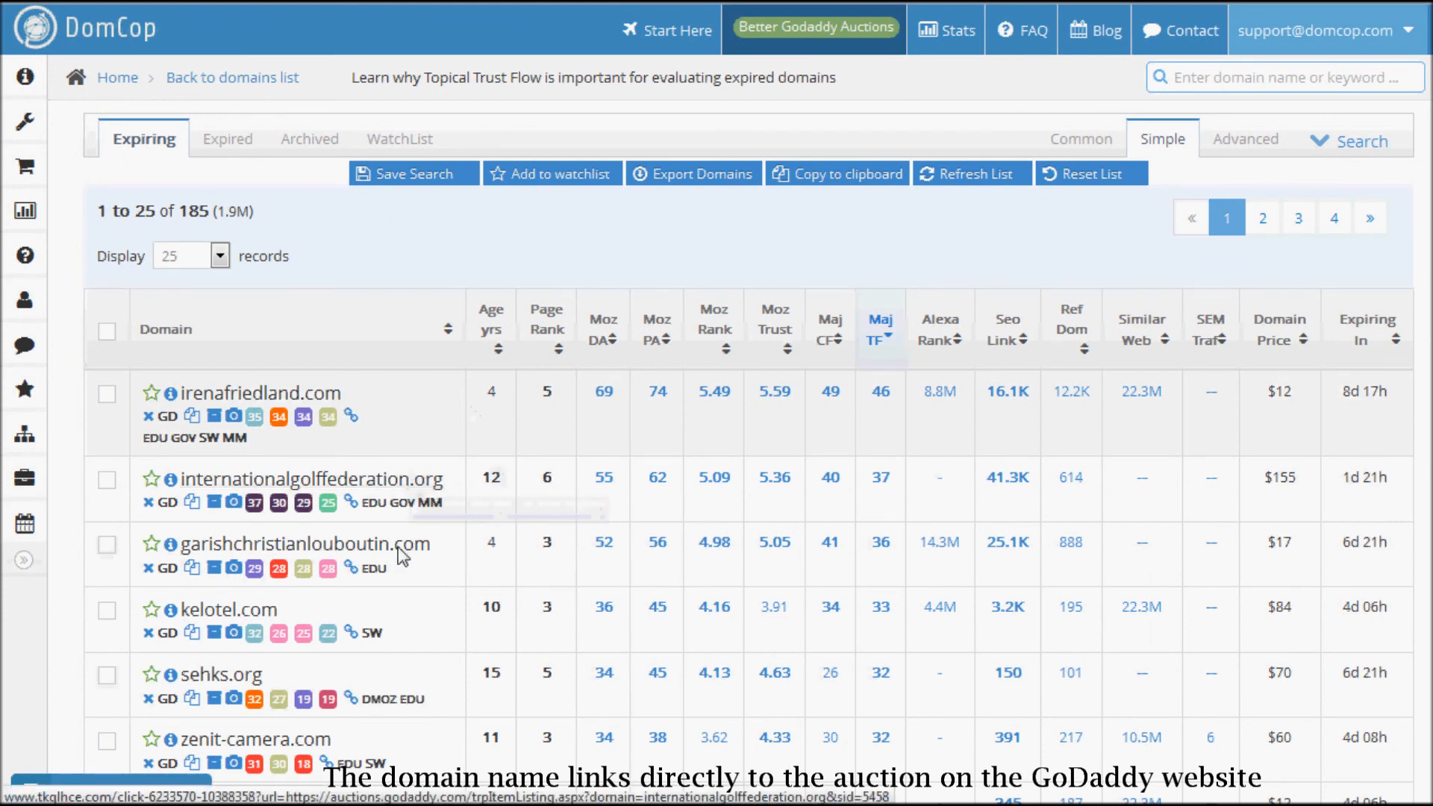
mouse_move(399, 555)
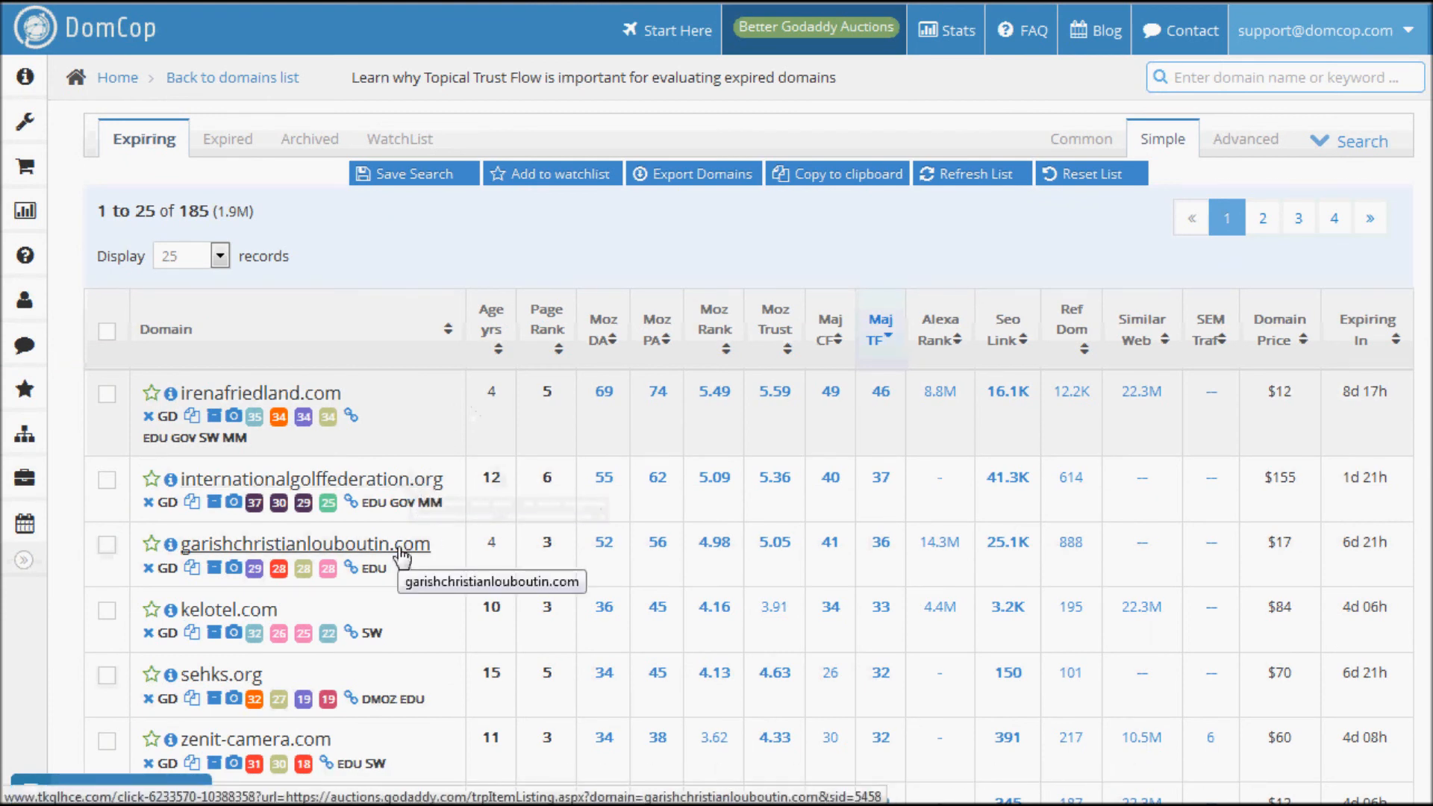